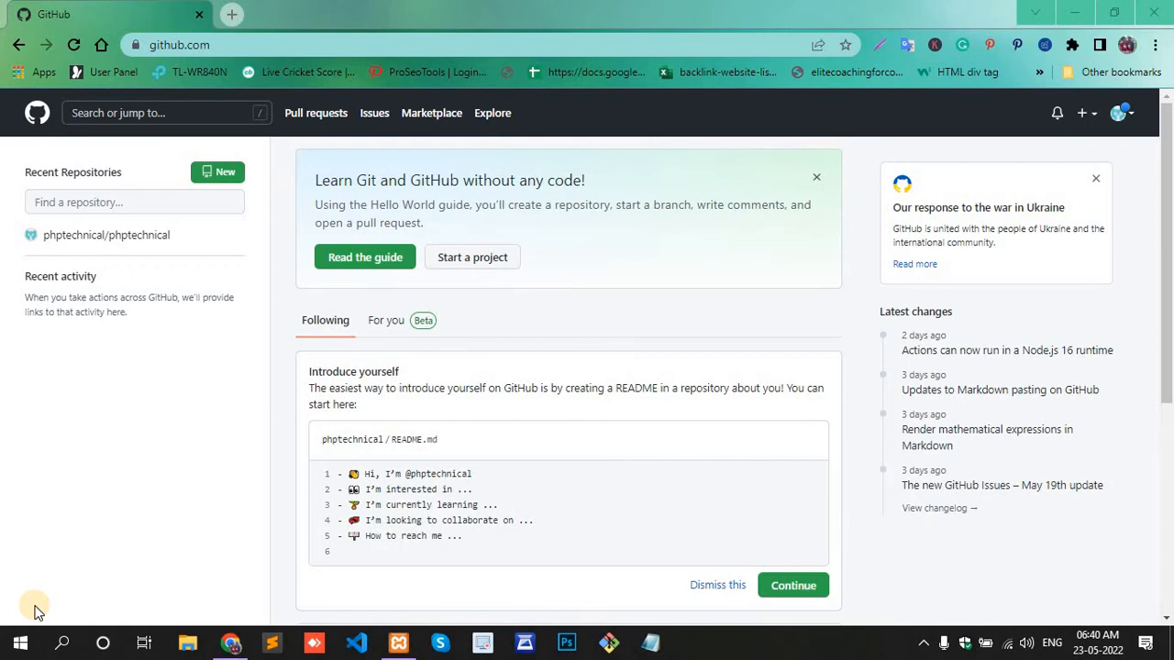
pyautogui.moveTo(55, 389)
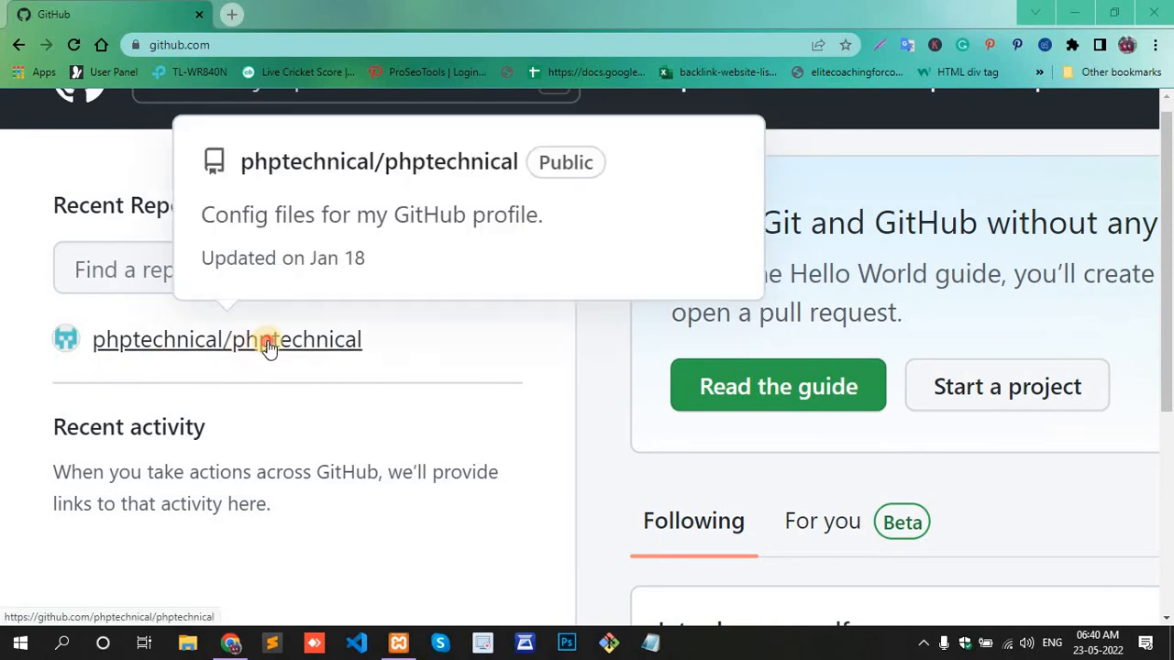
# Open phptechnical/phptechnical from Recent Repositories and scroll its empty quick setup page
pyautogui.click(226, 340)
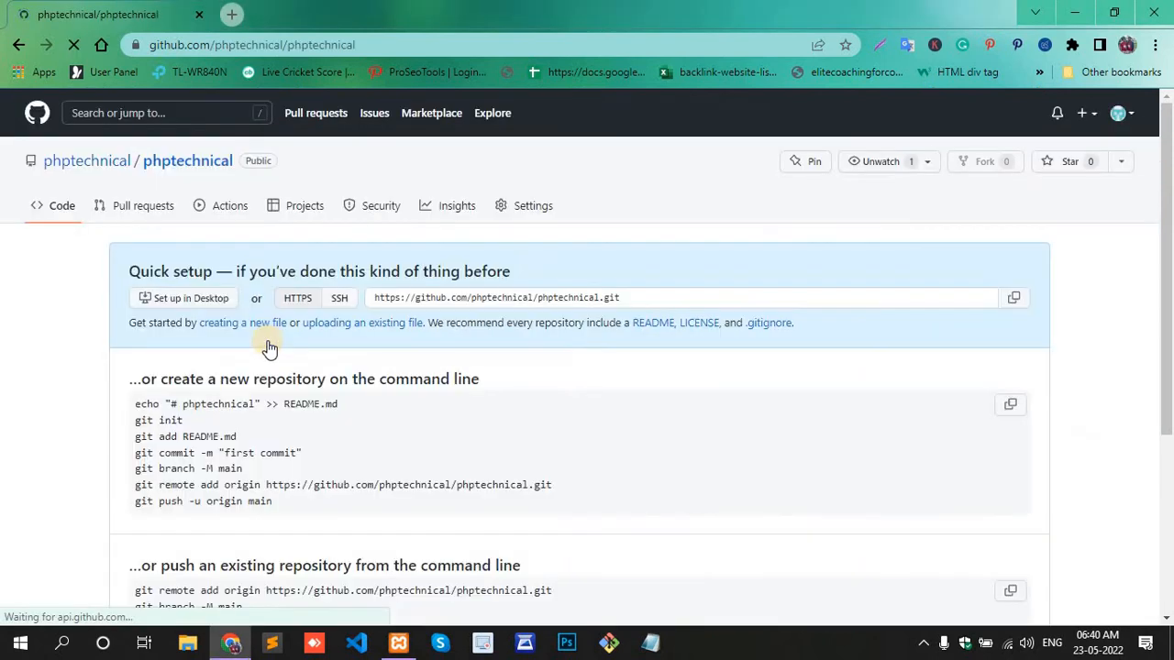
pyautogui.scroll(-3)
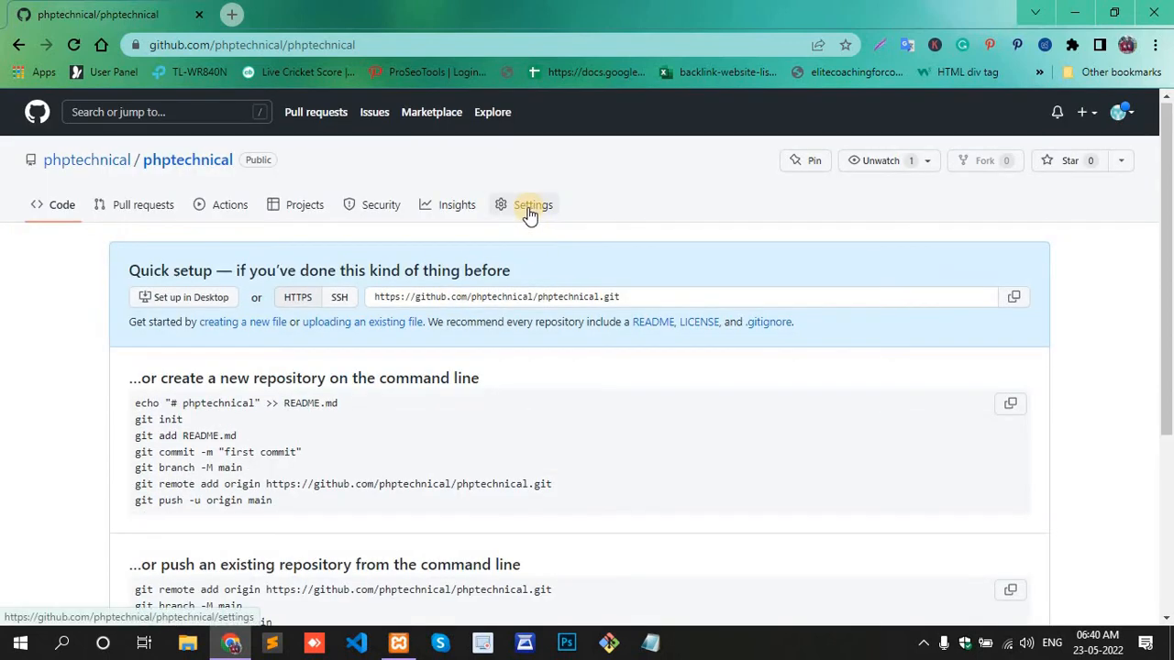
# In repository Settings, change the name to 'phptechnical-framework', shown as available
pyautogui.click(533, 205)
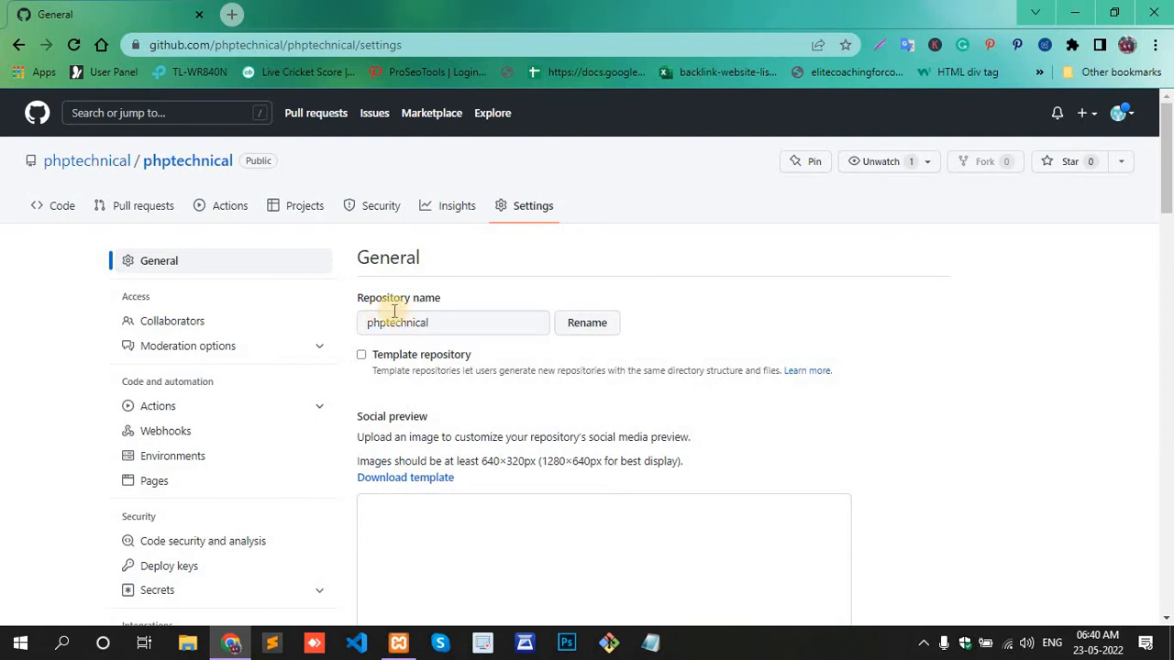
pyautogui.moveTo(486, 346)
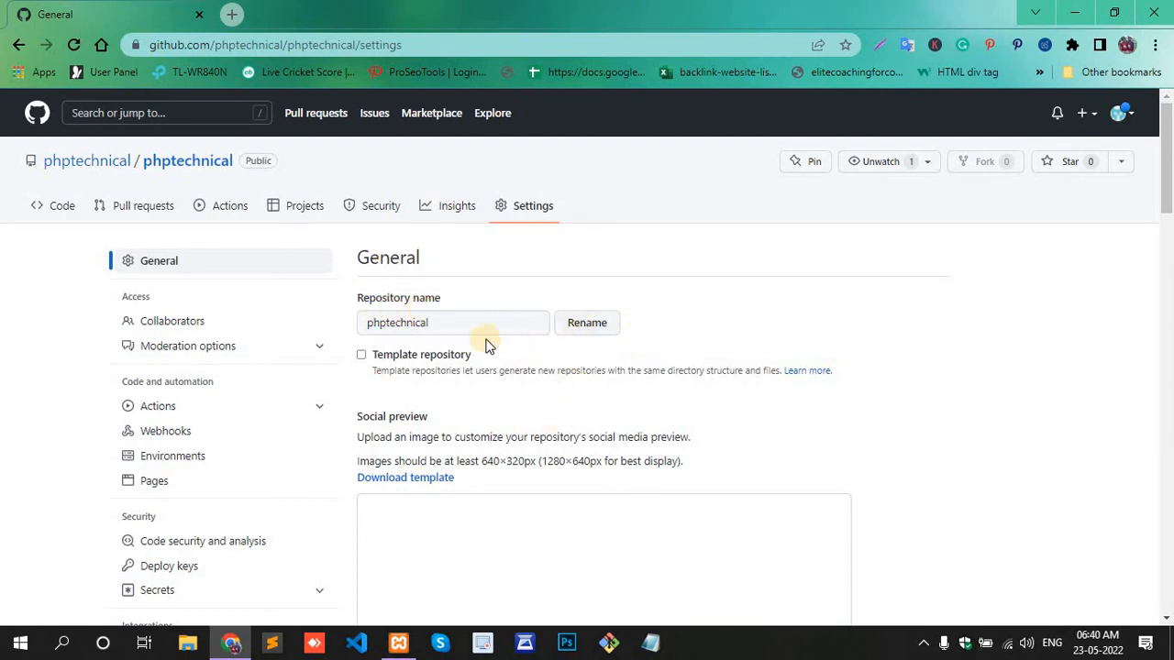
pyautogui.click(452, 322)
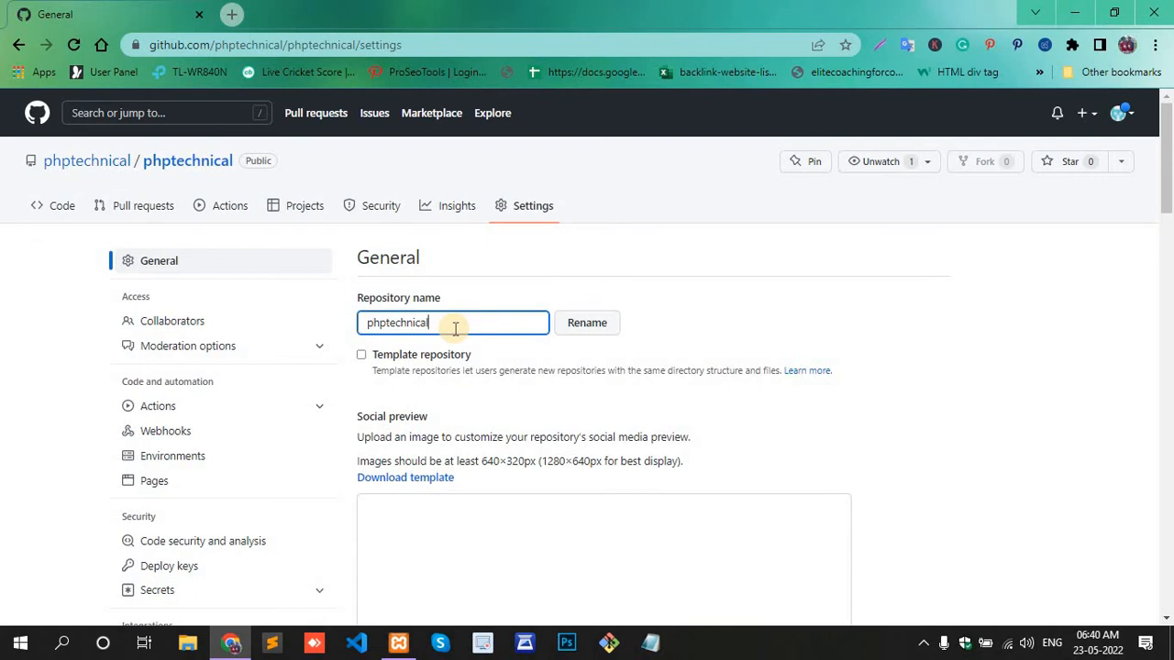
pyautogui.write('-framewd')
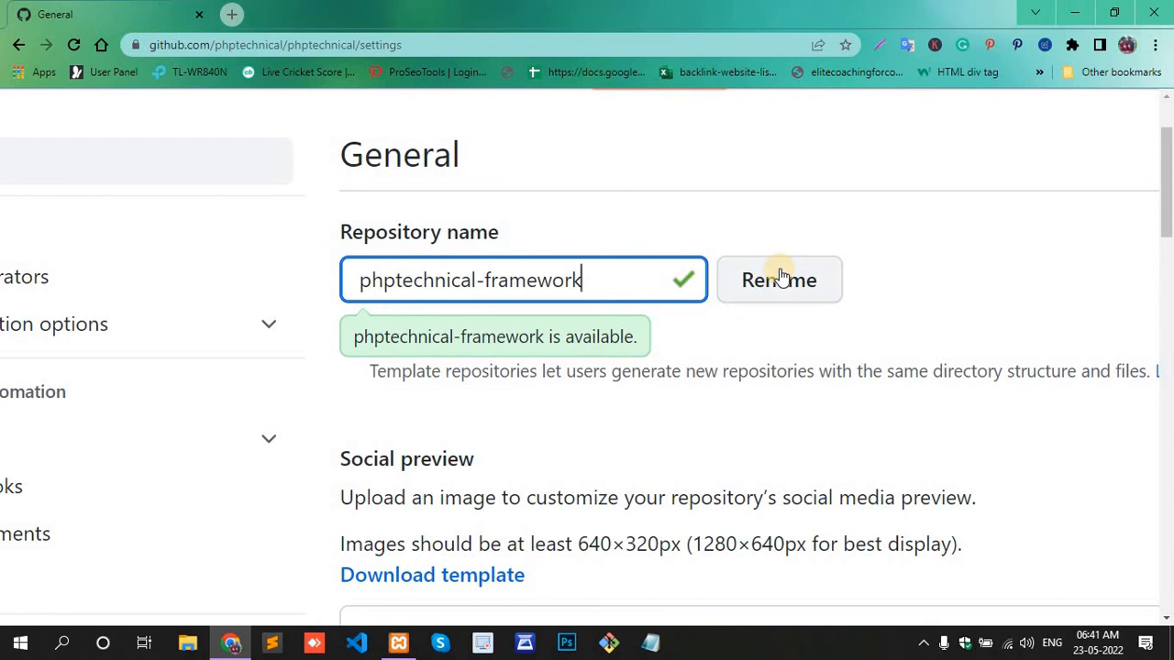
# Rename the repository to phptechnical-framework, then return to the GitHub dashboard
pyautogui.click(778, 280)
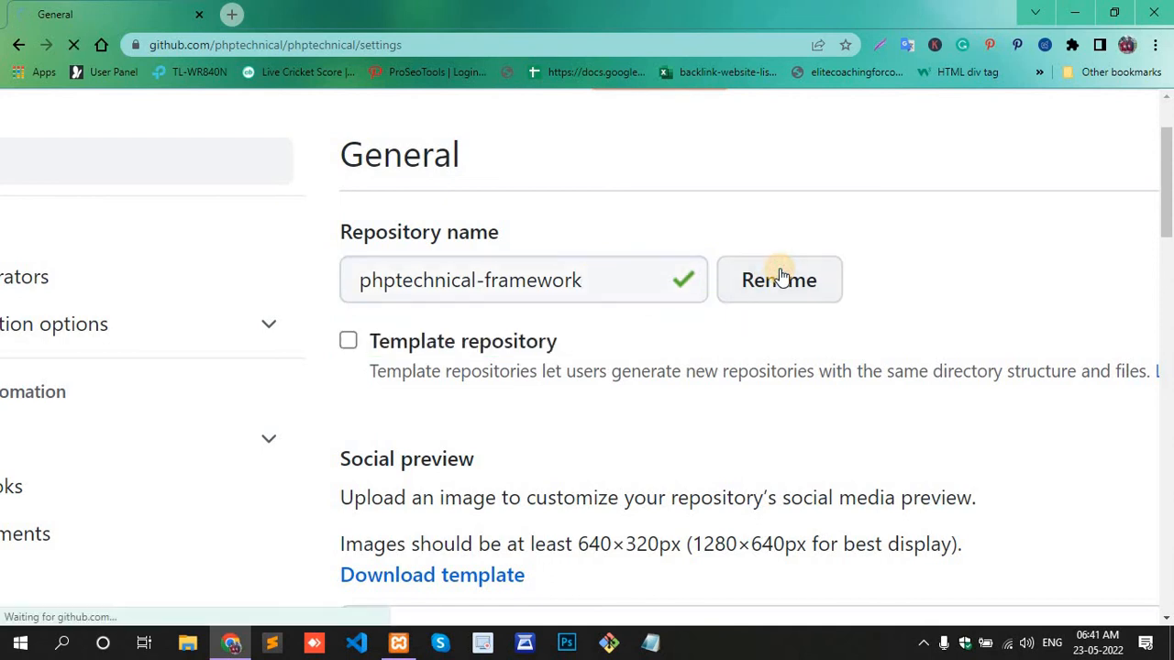
pyautogui.click(778, 280)
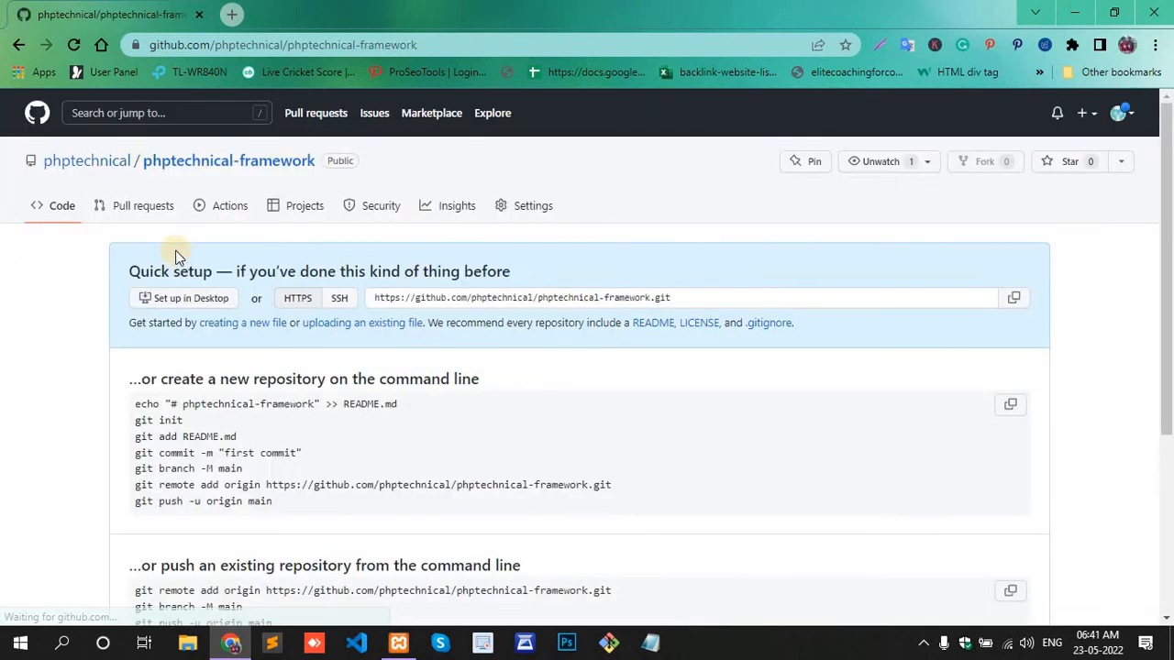
pyautogui.moveTo(310, 188)
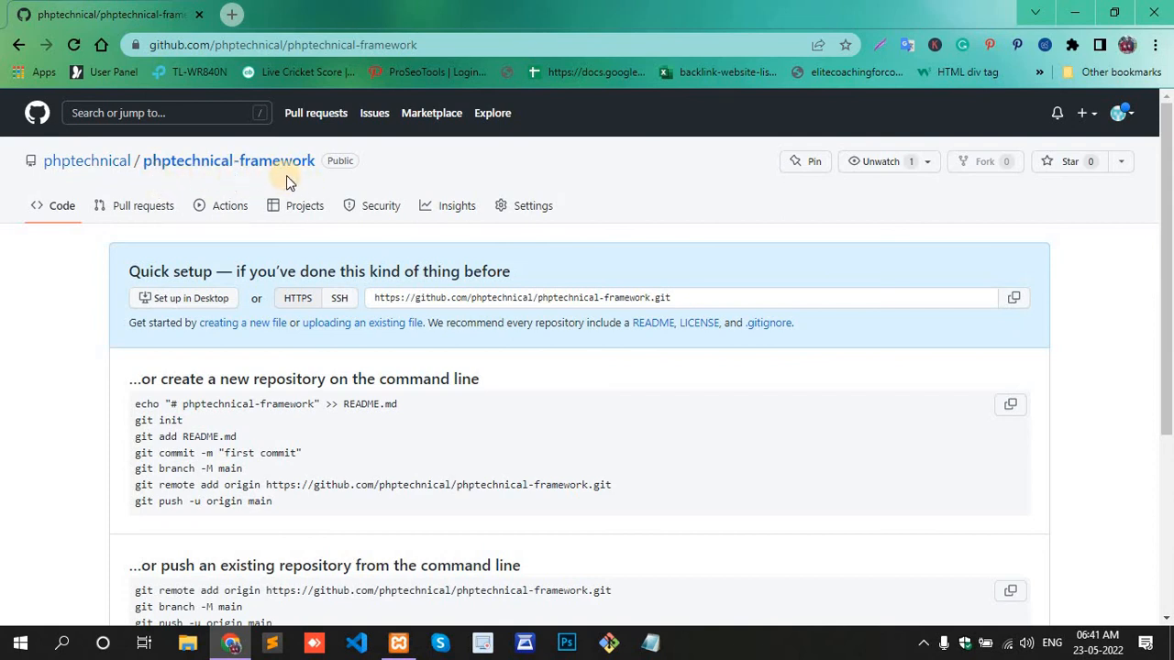
pyautogui.click(36, 112)
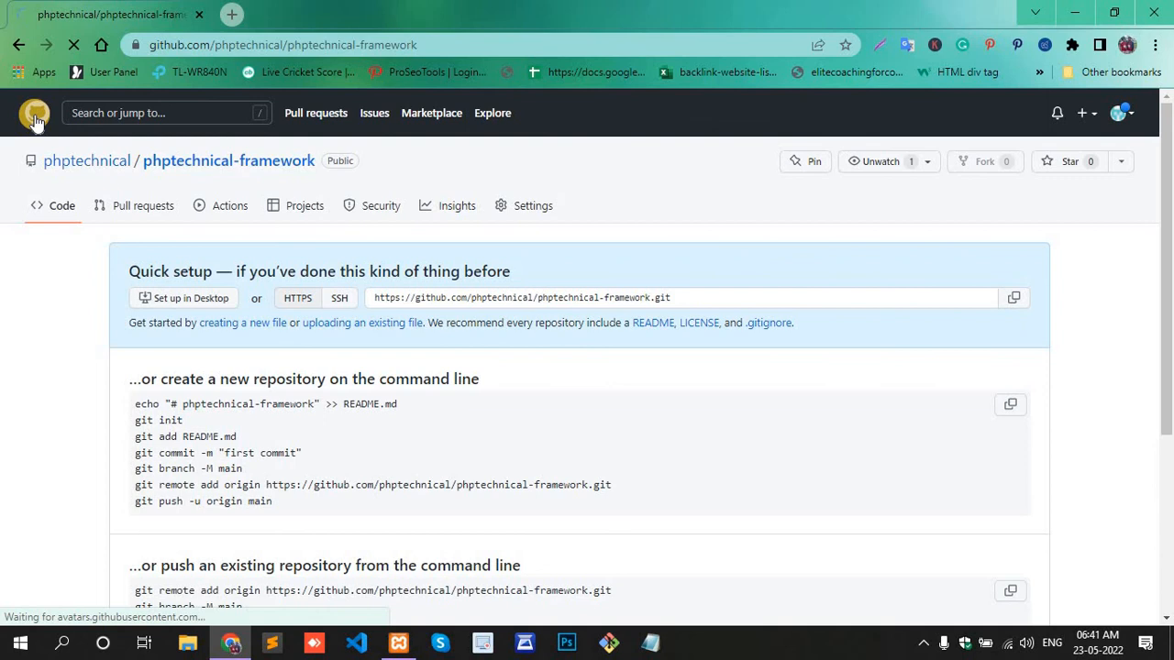